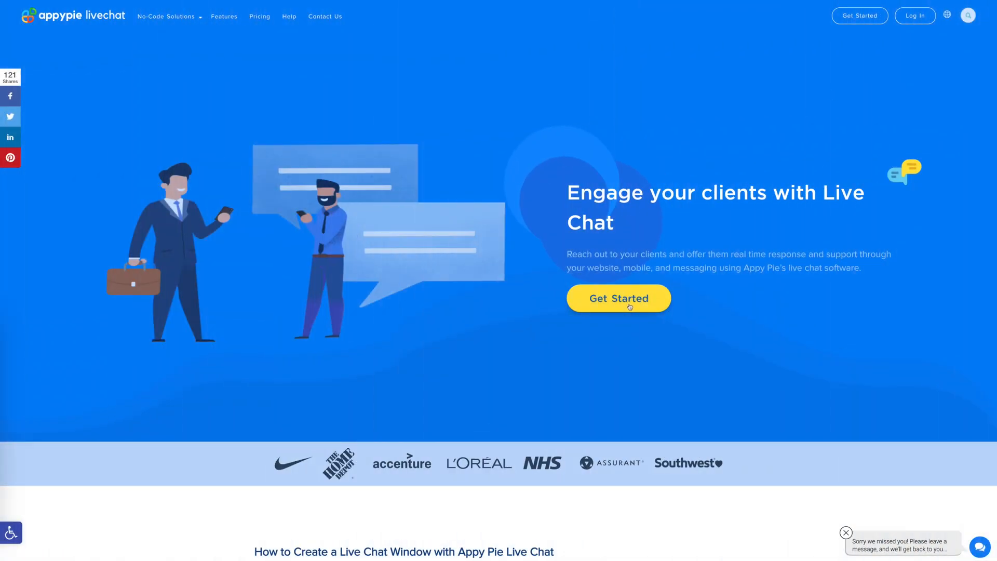
- Start the live chat signup and enter TestDemo as the company name
left_click(618, 298)
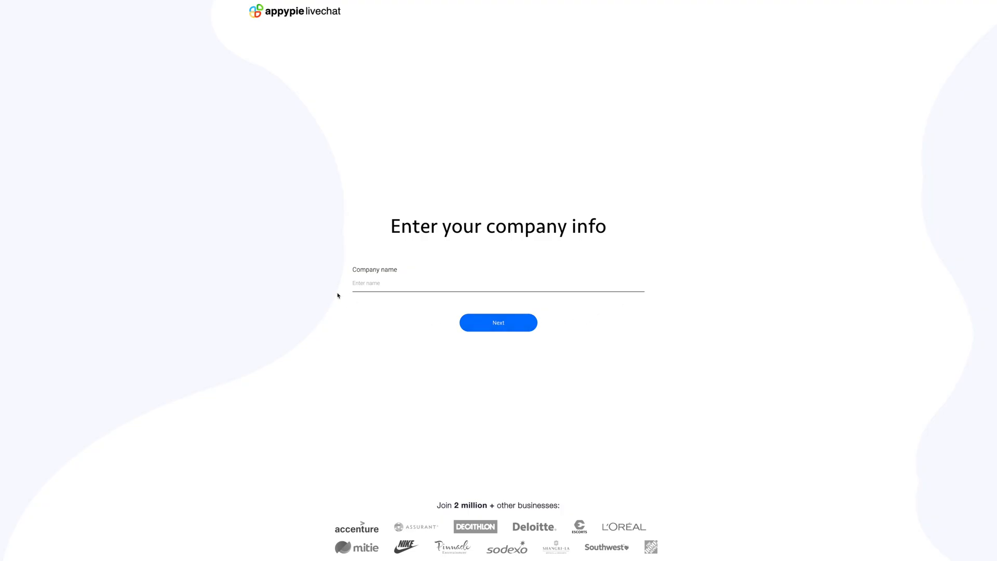
type("TestDemo")
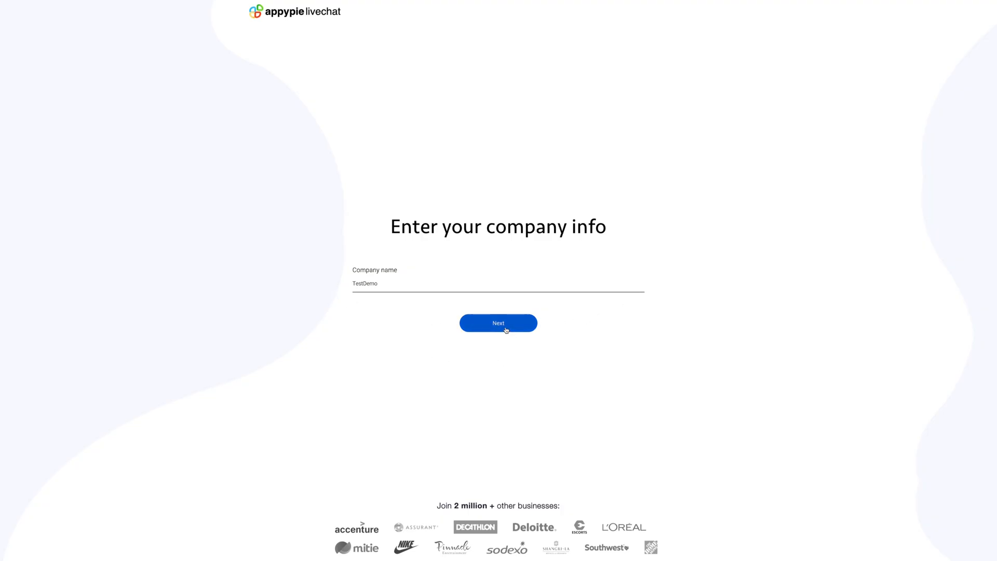
- Submit the company name and choose the solid round bubble widget badge
left_click(498, 323)
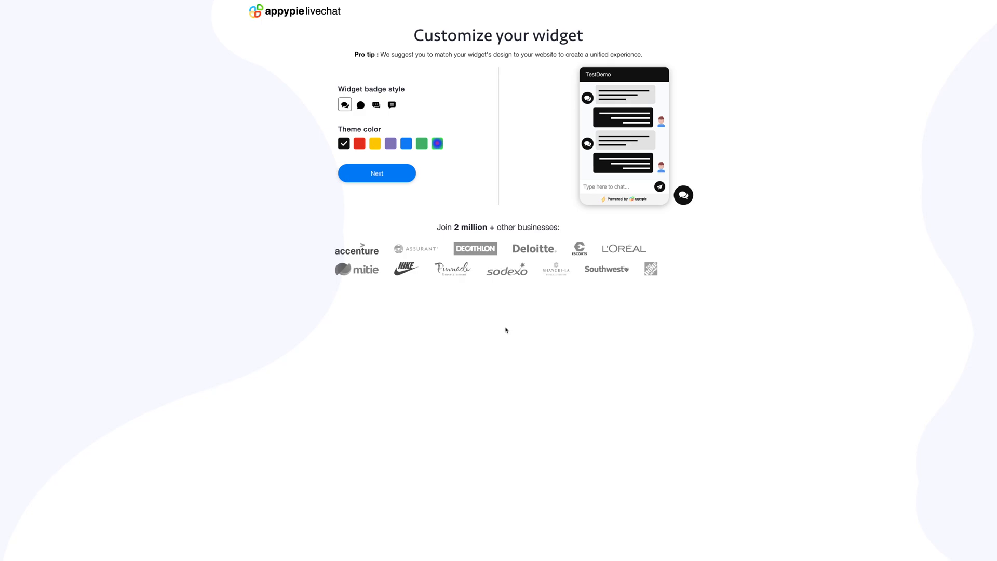
mouse_move(459, 86)
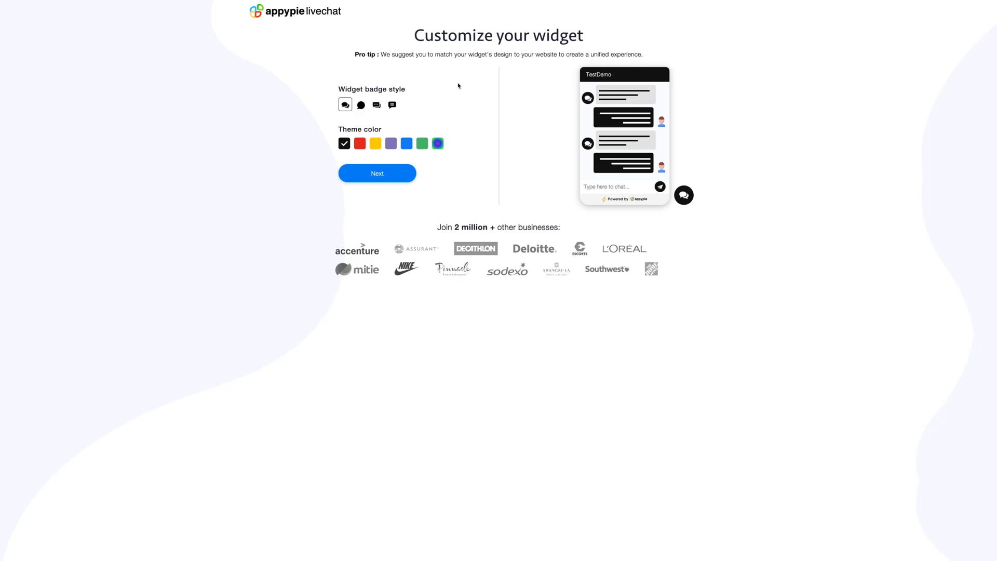
mouse_move(354, 107)
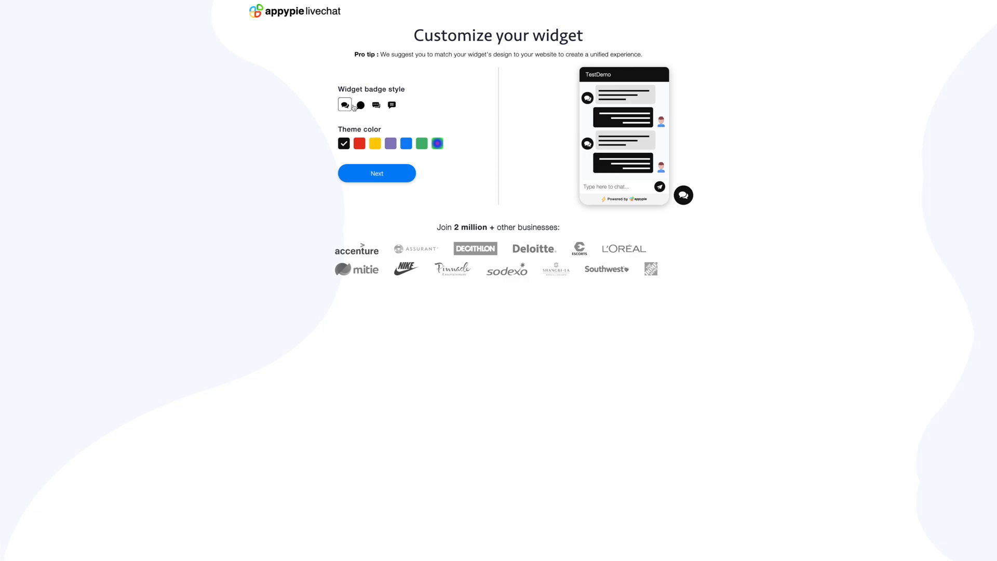
left_click(375, 105)
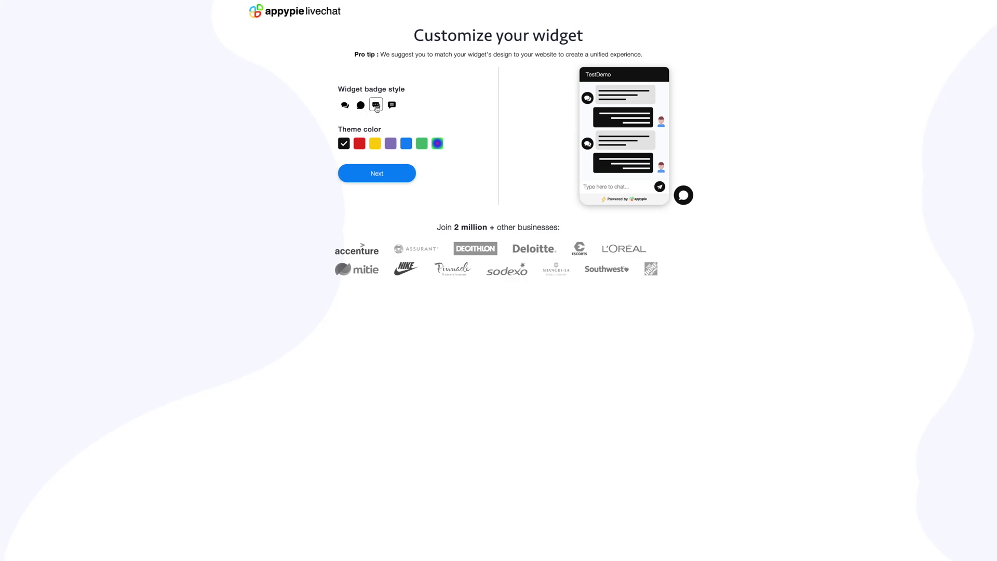
left_click(391, 105)
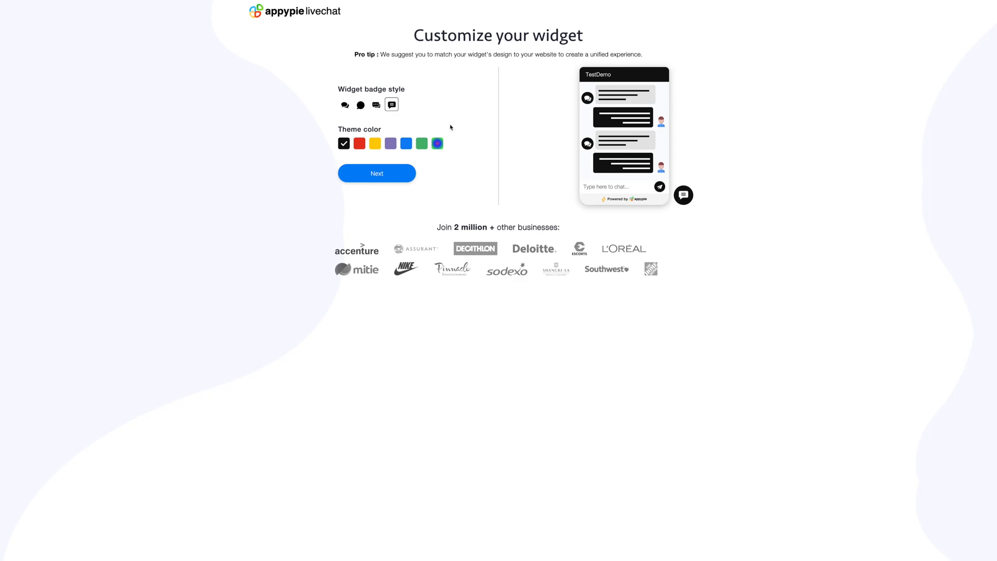
left_click(361, 105)
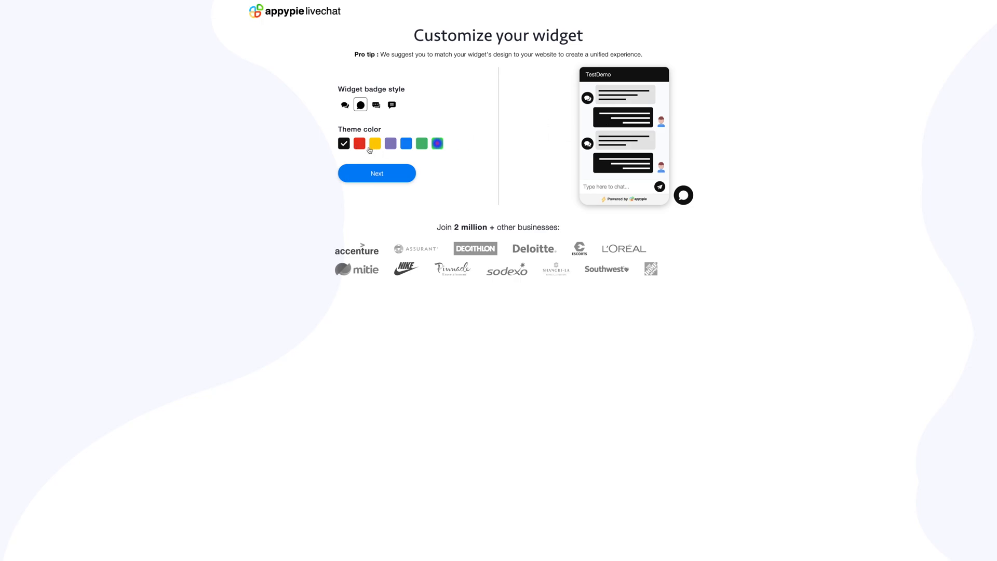
- Try red and blue theme colours, settle on green, and save the widget design
left_click(358, 143)
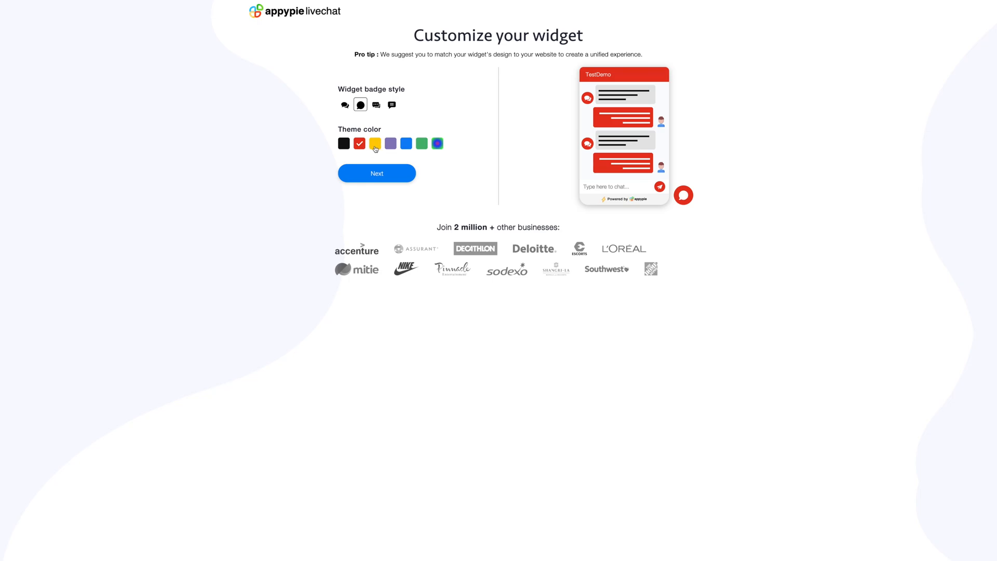
left_click(406, 143)
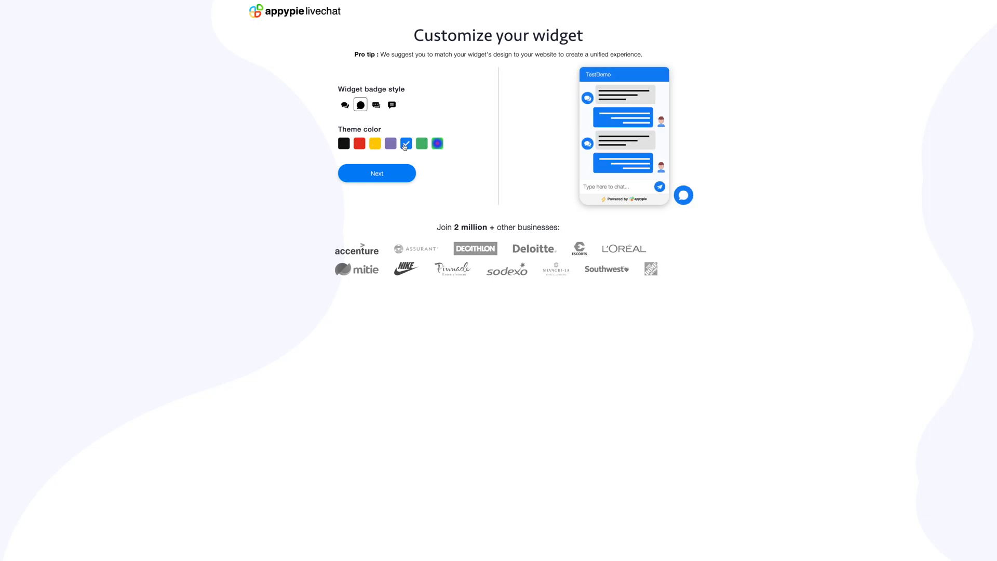
left_click(421, 144)
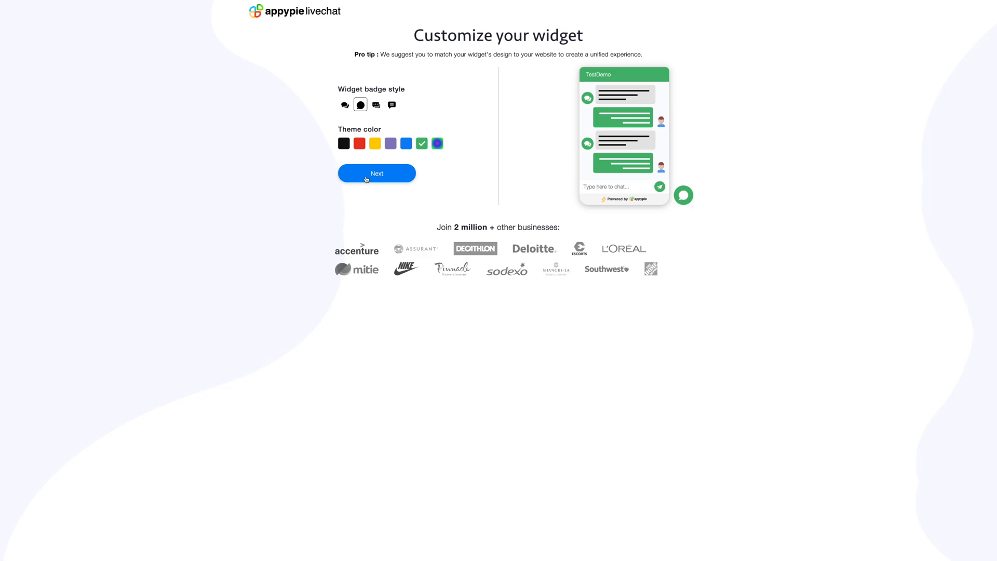
left_click(376, 172)
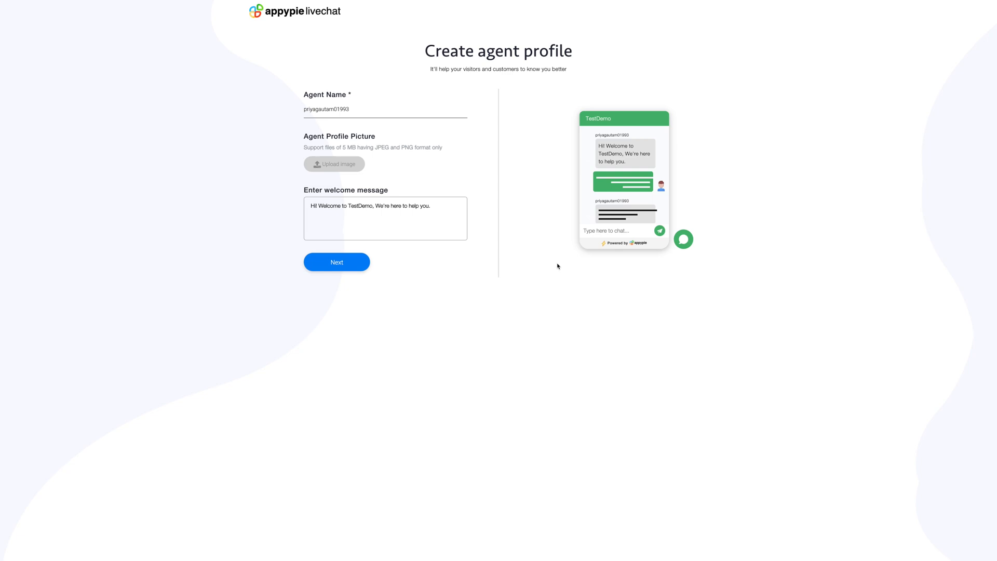
mouse_move(484, 269)
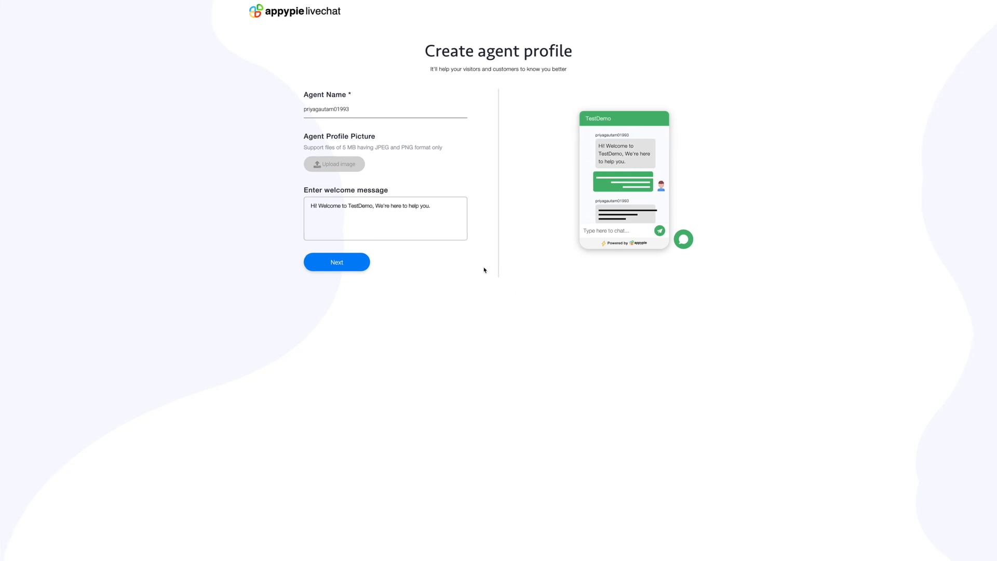
mouse_move(496, 258)
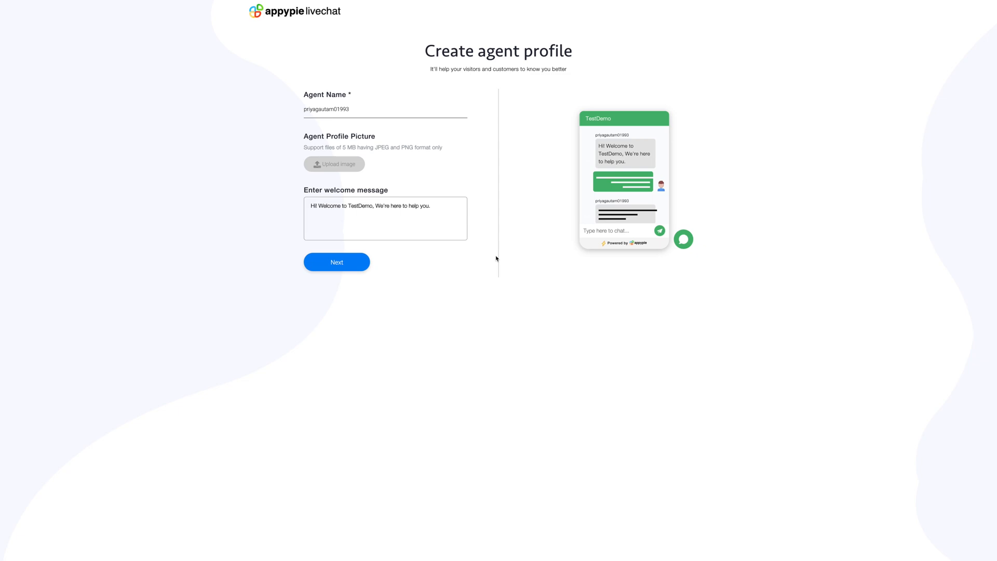
mouse_move(335, 182)
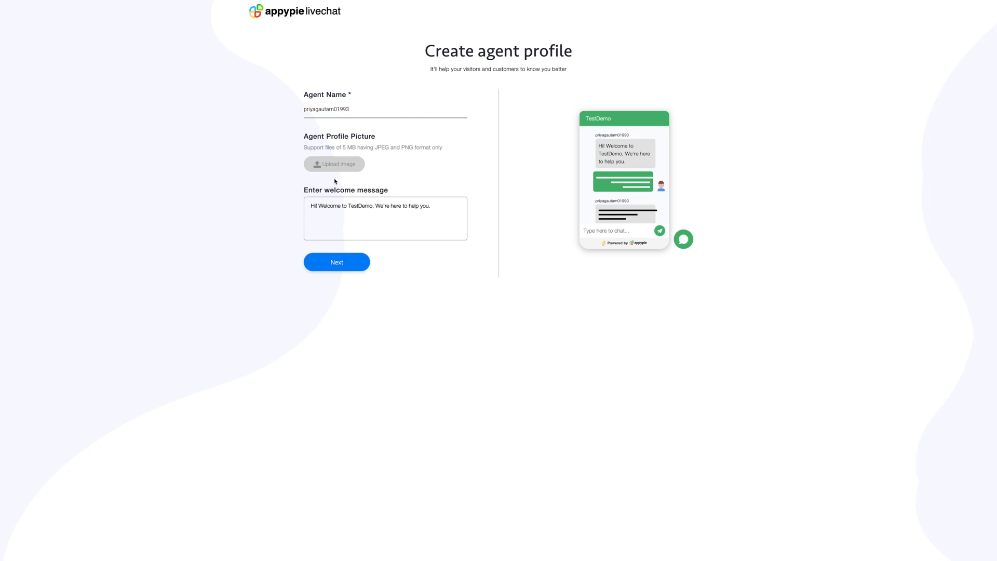
mouse_move(338, 168)
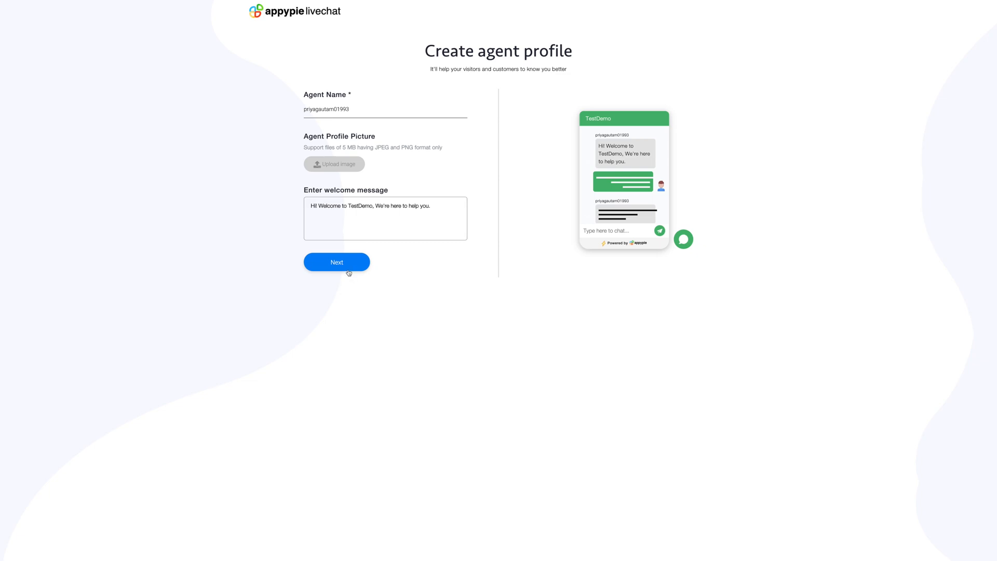
- Submit the agent profile with the default name and welcome message
left_click(336, 262)
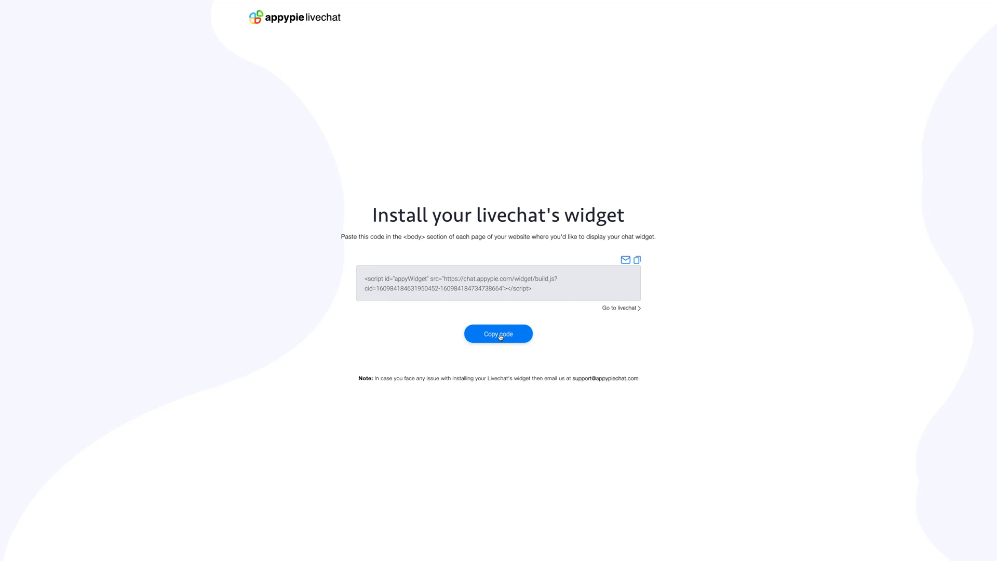
- Copy the widget installation script to the clipboard
left_click(498, 334)
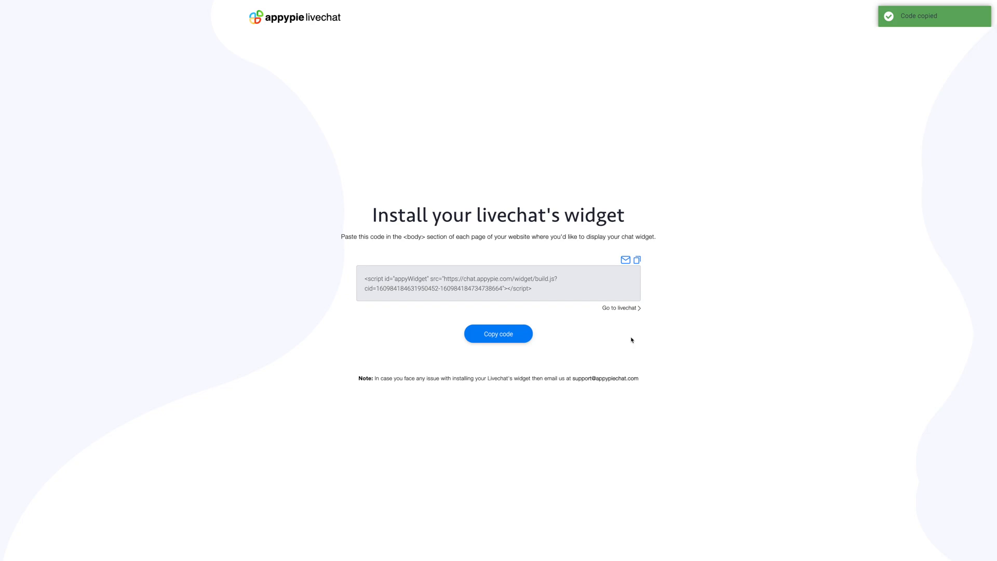
mouse_move(634, 330)
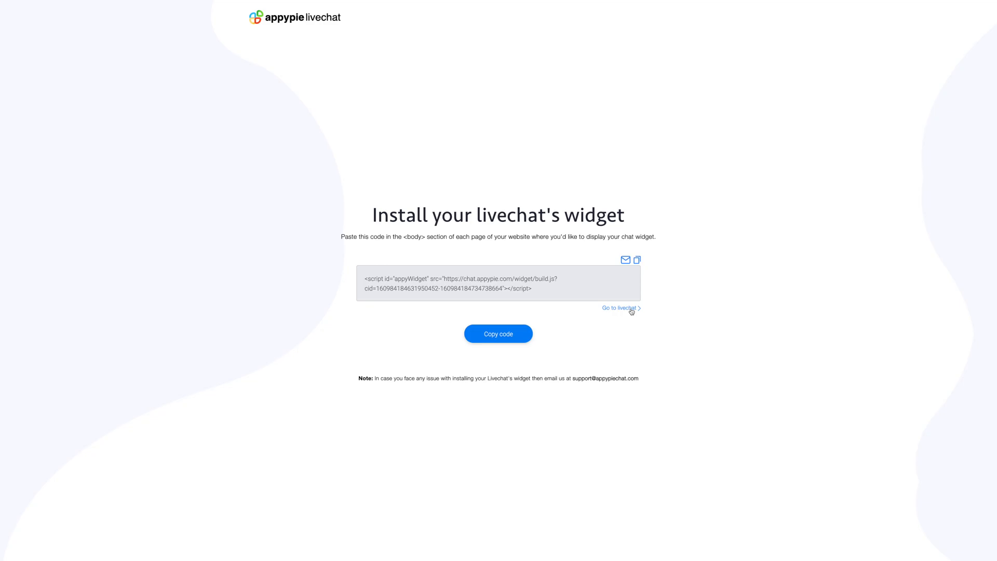
- Go to the empty live chat dashboard
left_click(618, 308)
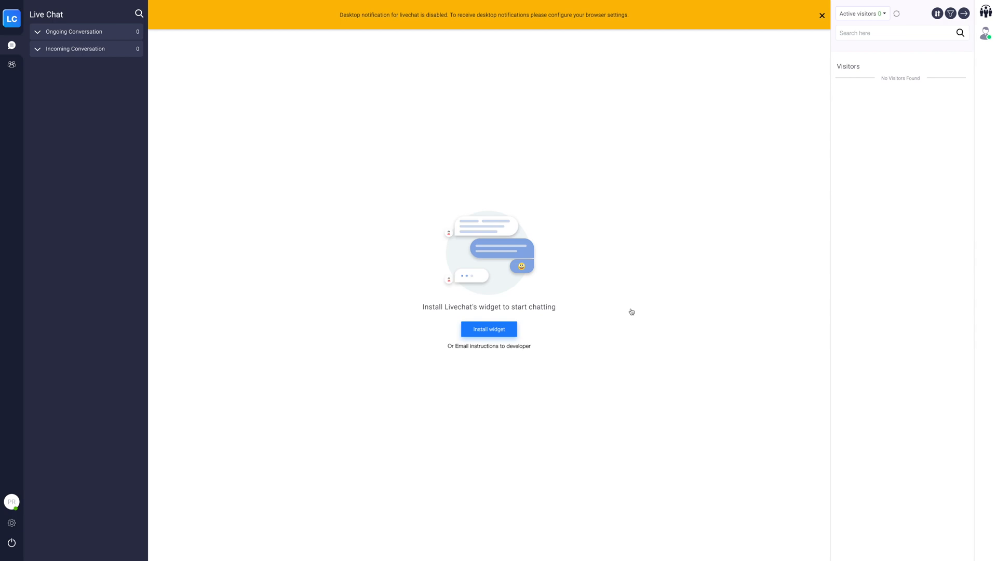
mouse_move(488, 392)
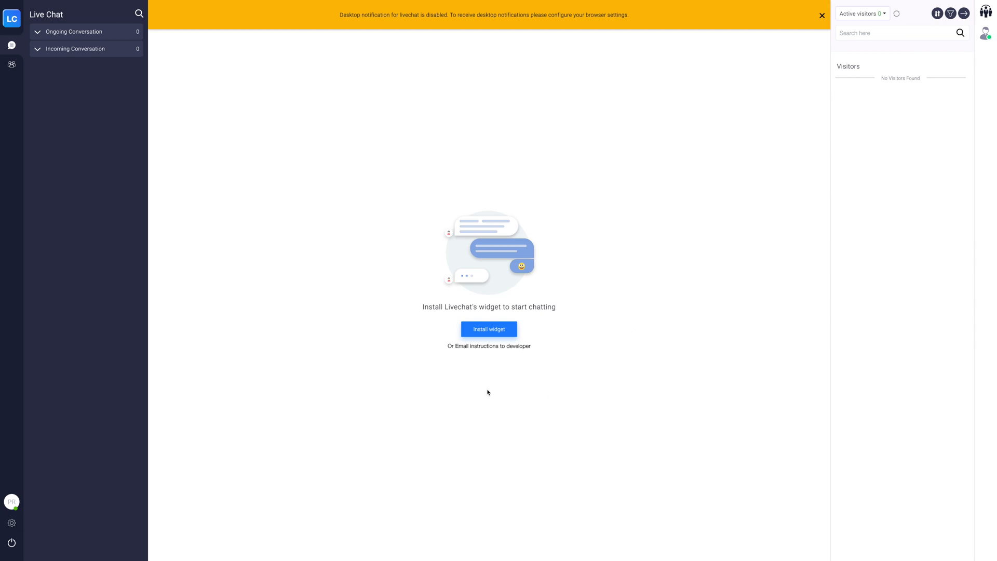
mouse_move(480, 392)
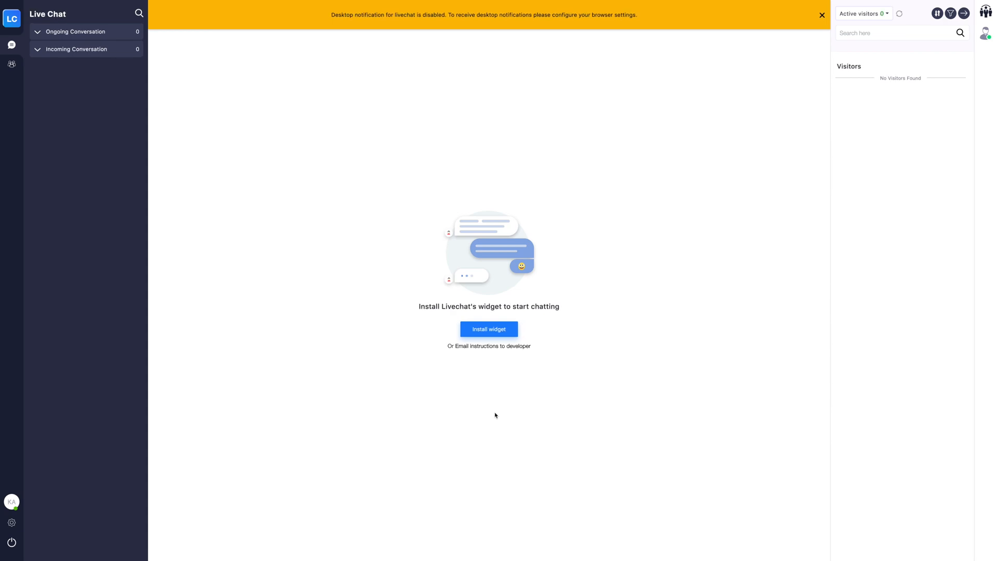
mouse_move(487, 347)
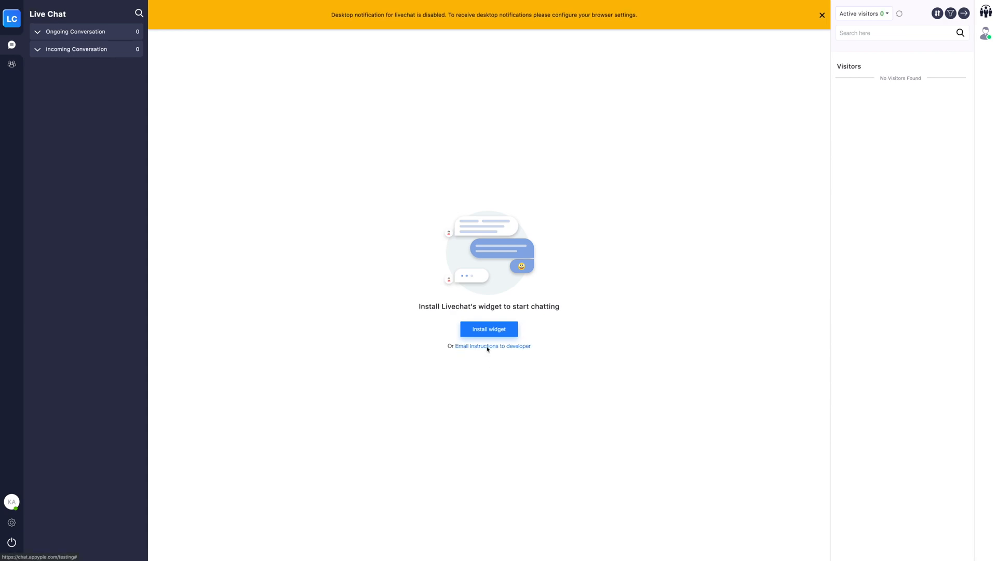
left_click(491, 345)
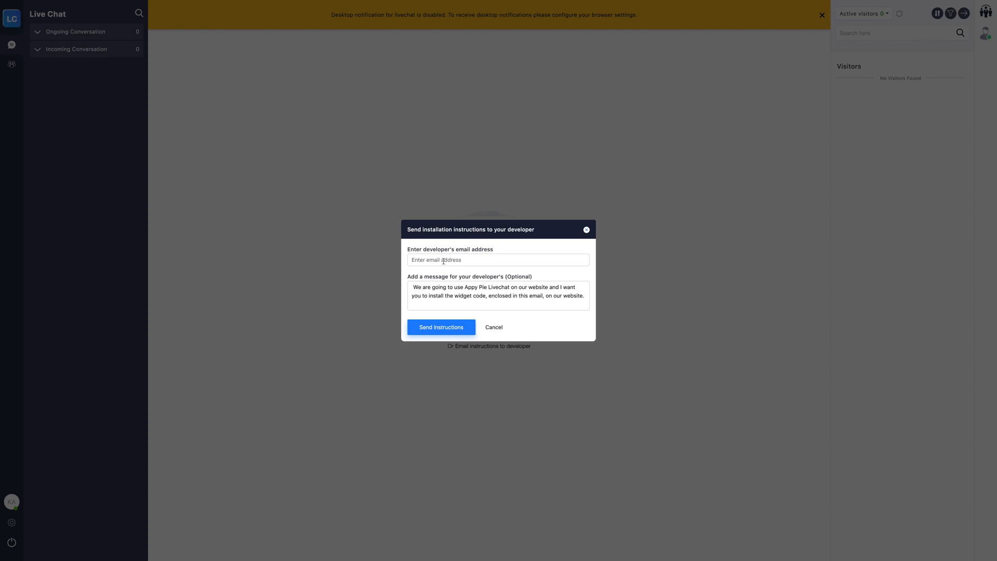
type("demo@gmail.com")
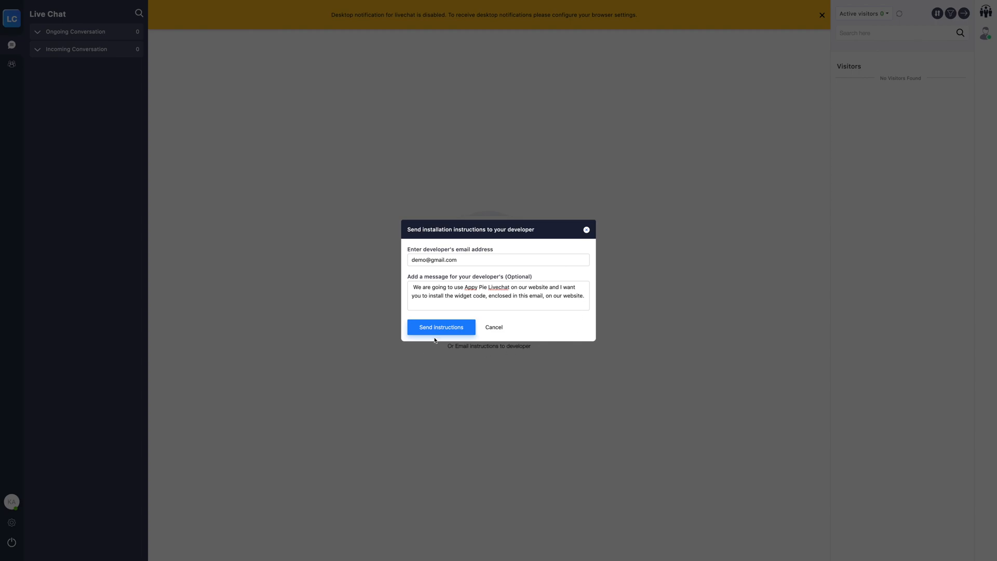
left_click(440, 327)
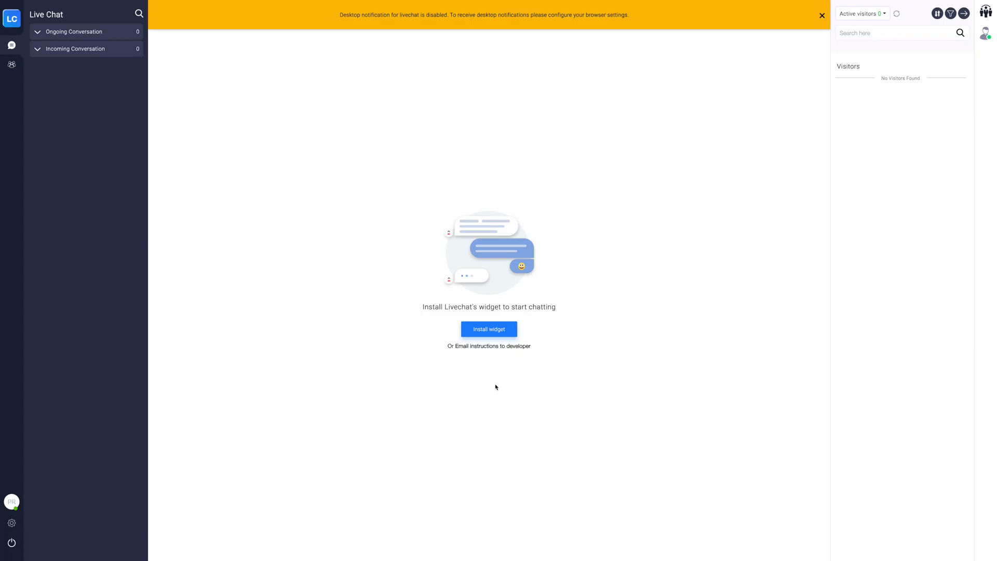
mouse_move(499, 359)
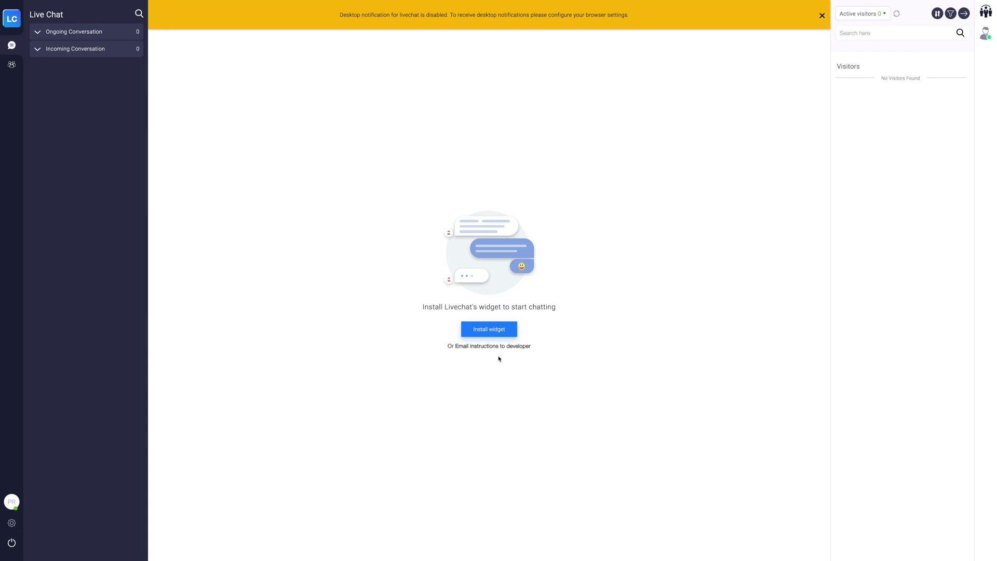
mouse_move(489, 334)
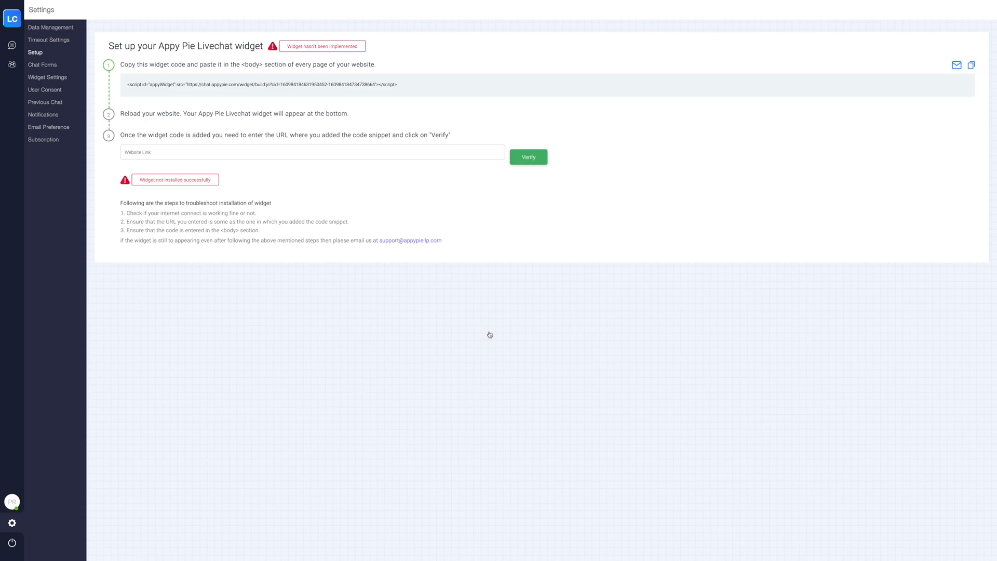
mouse_move(520, 398)
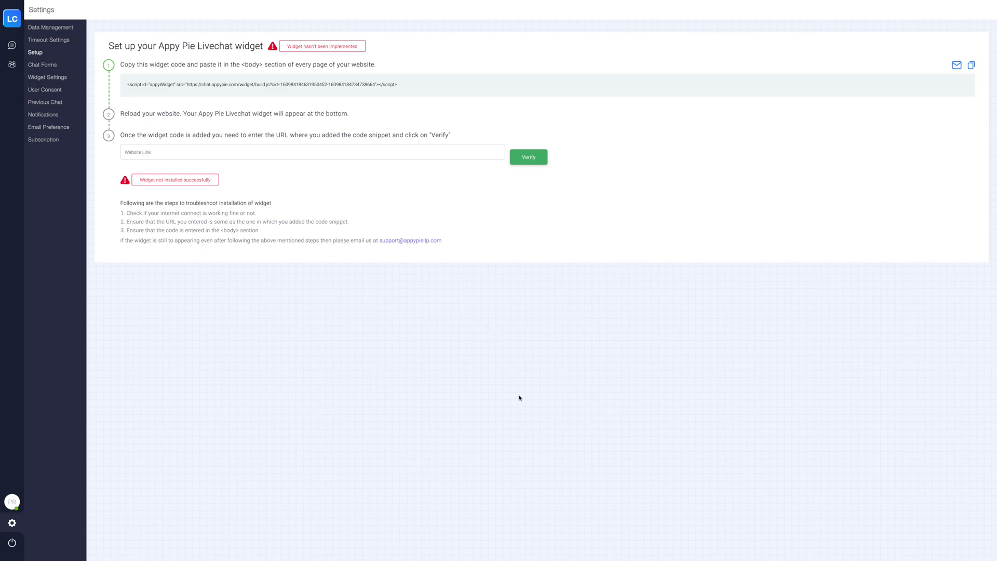
mouse_move(555, 355)
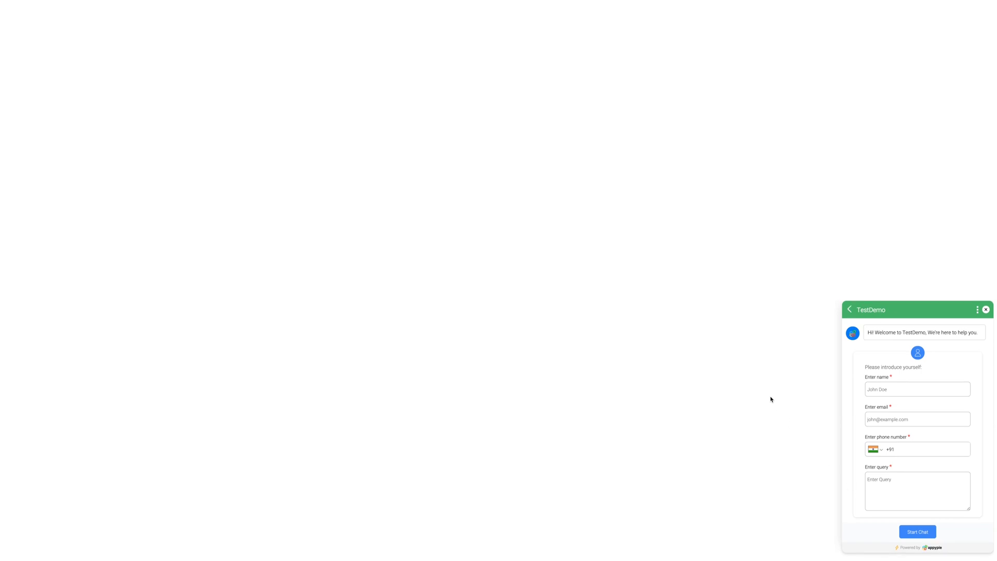
mouse_move(981, 370)
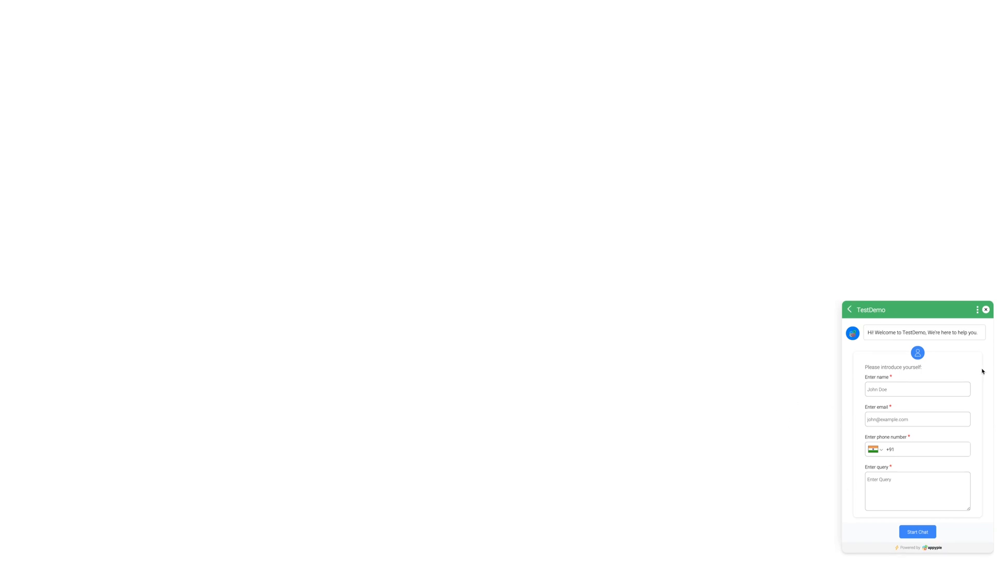
mouse_move(968, 345)
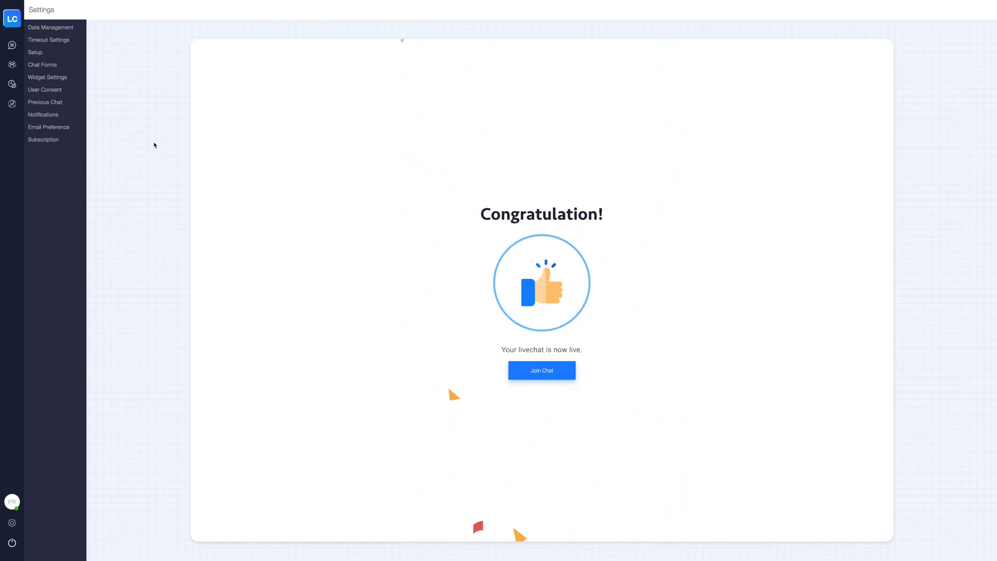
mouse_move(675, 432)
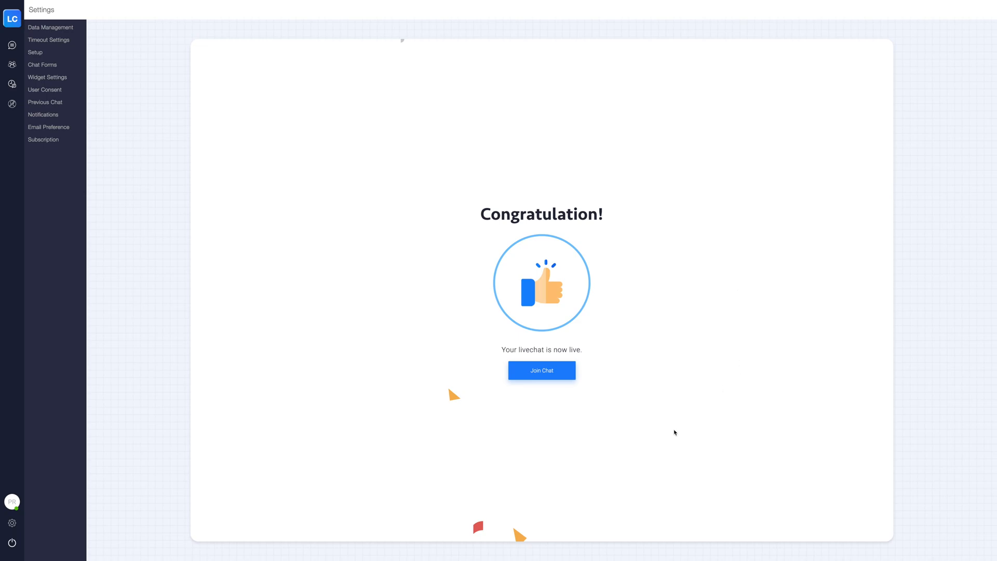
mouse_move(547, 372)
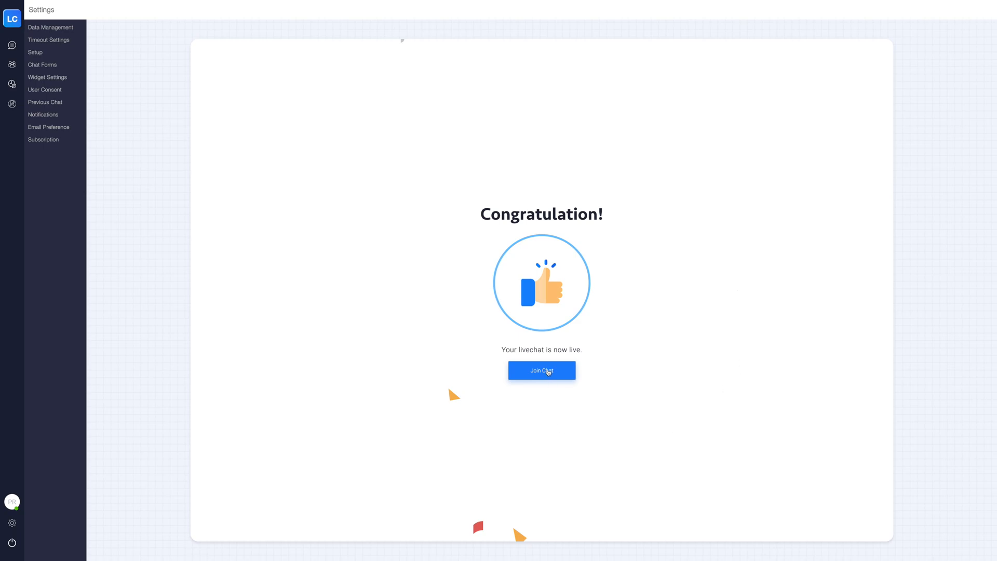
- Join the chat from the Congratulation screen to open the live chat console
left_click(541, 371)
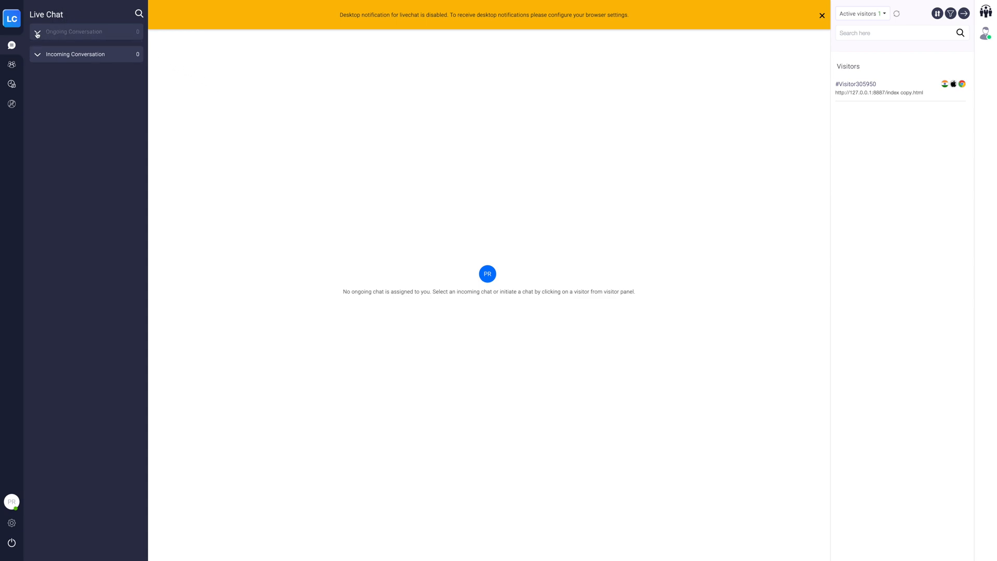
- Collapse Ongoing Conversations and close the yellow desktop-notification banner
left_click(39, 31)
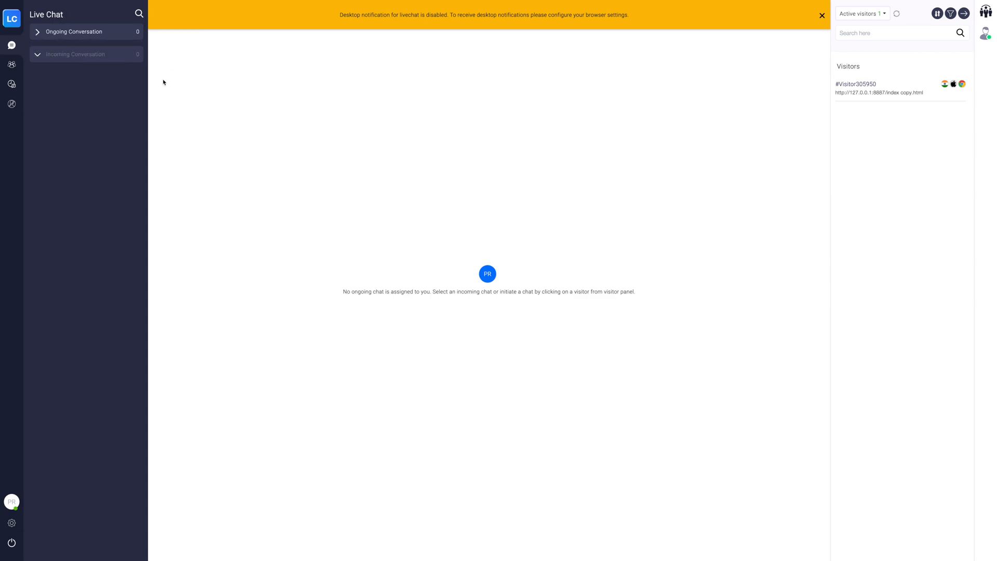
left_click(819, 14)
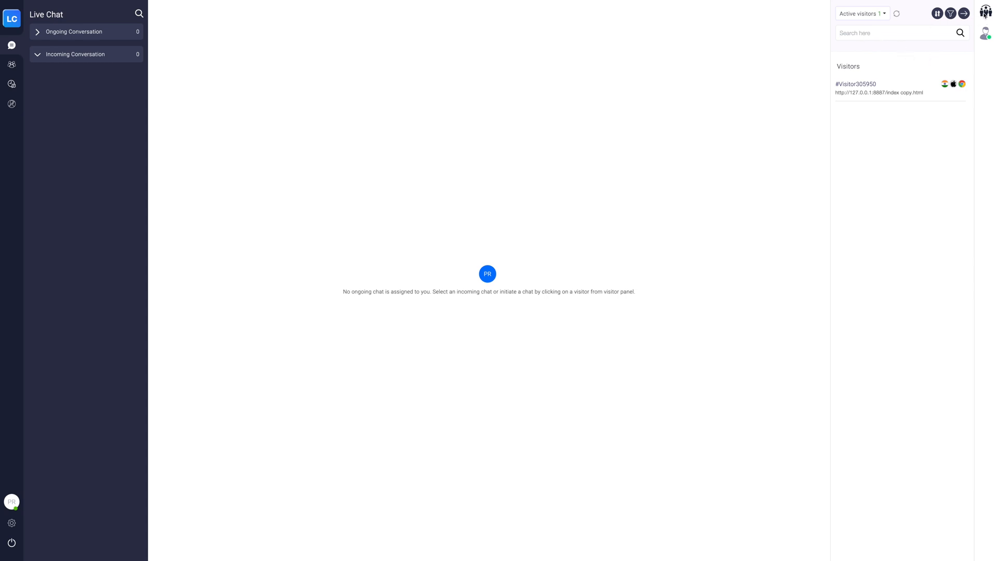
- Open the Online Agents panel to see yourself as the only agent online
left_click(986, 11)
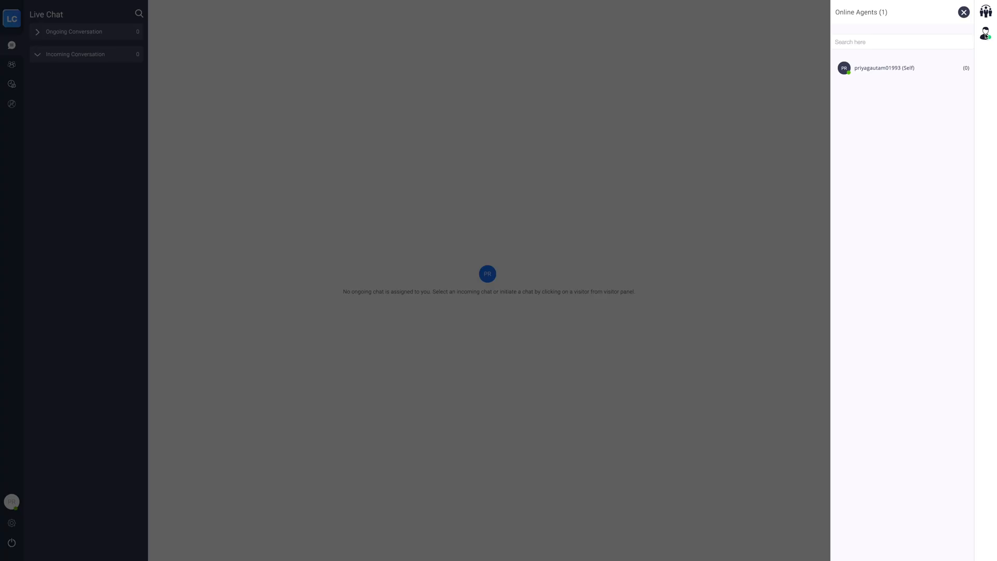
mouse_move(902, 87)
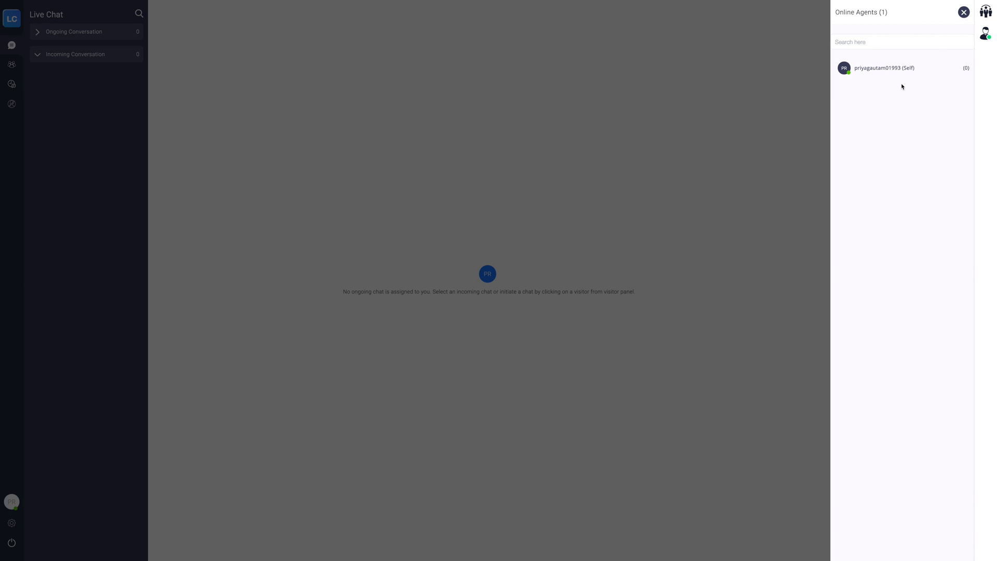
mouse_move(945, 49)
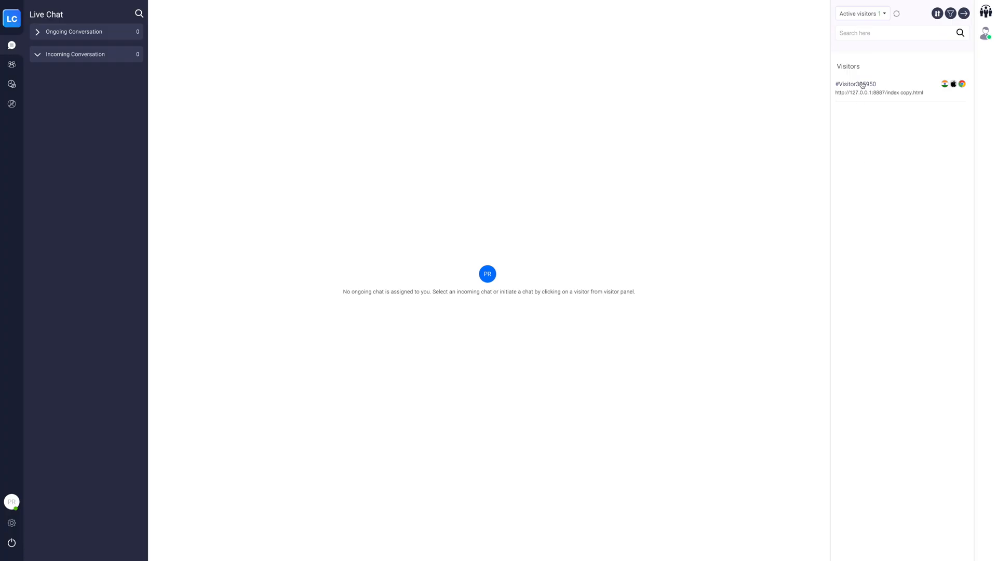
- Open #Visitor305950's detail page and close the Notes panel
left_click(854, 84)
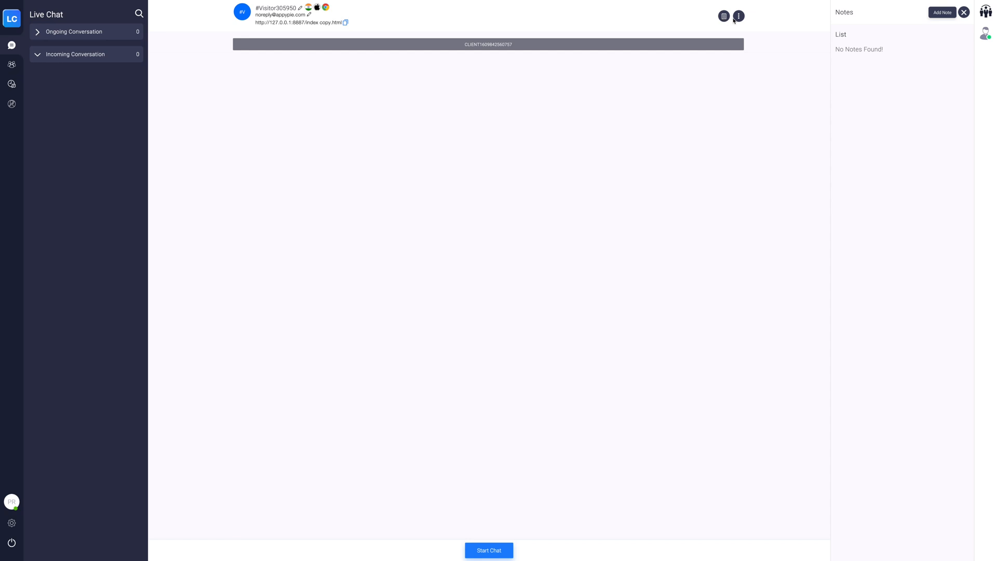
left_click(739, 16)
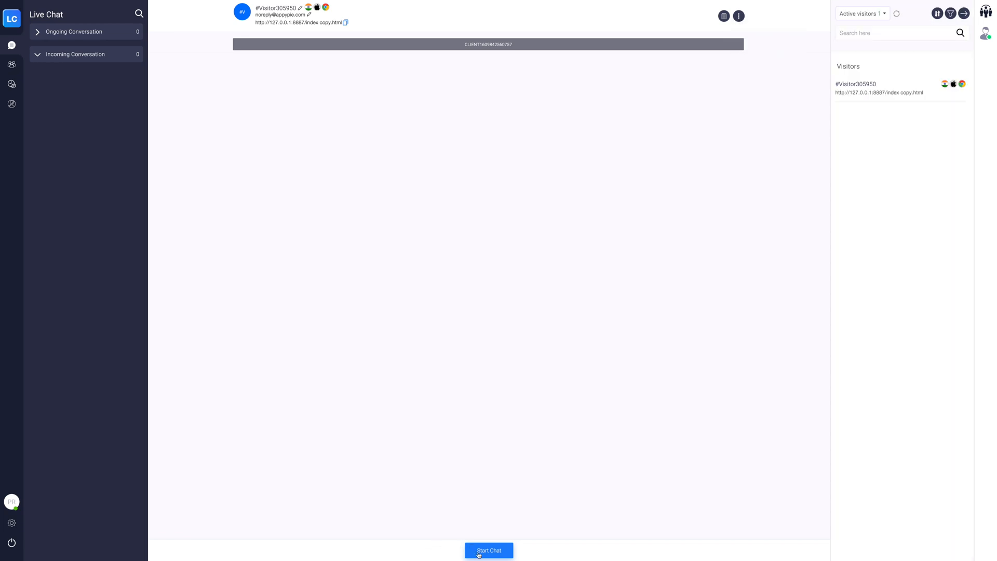
- Start a chat with the visitor and send the greeting 'Hi'
left_click(487, 550)
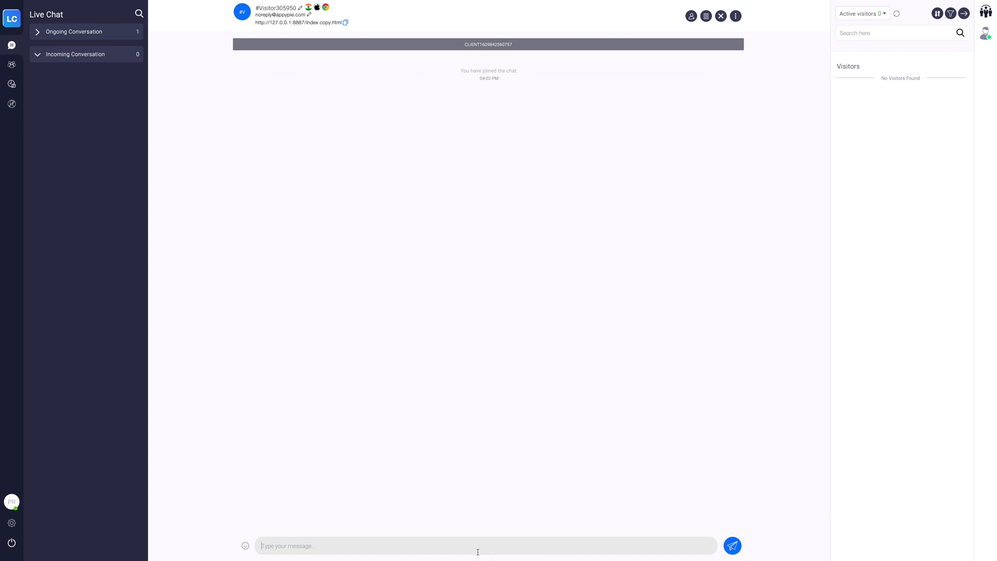
type("Hi")
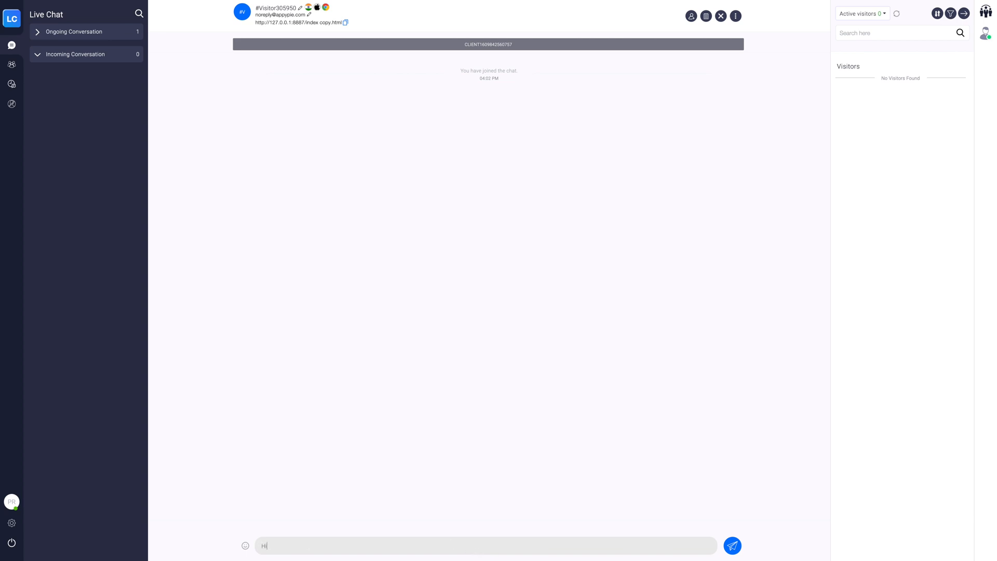
left_click(733, 544)
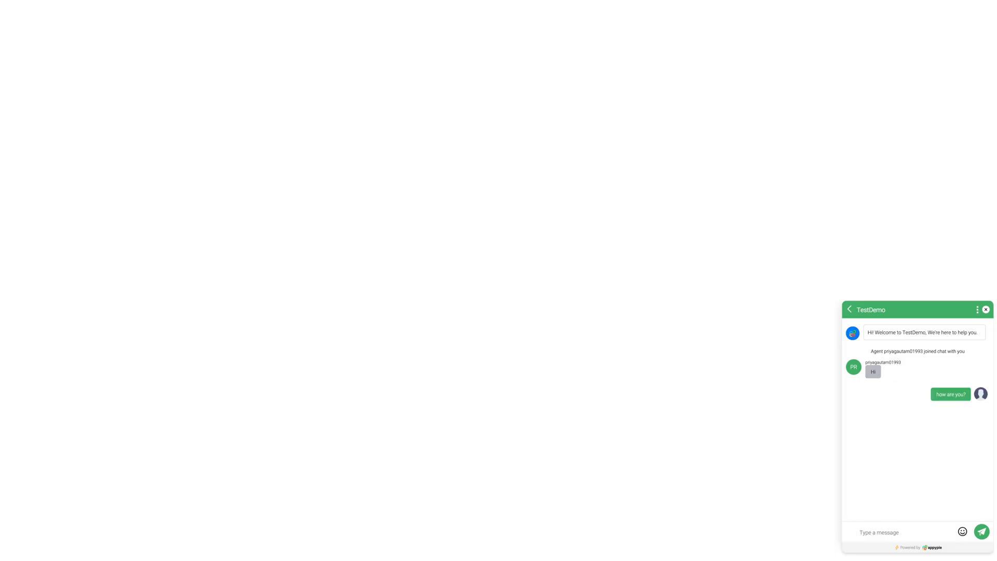
mouse_move(947, 479)
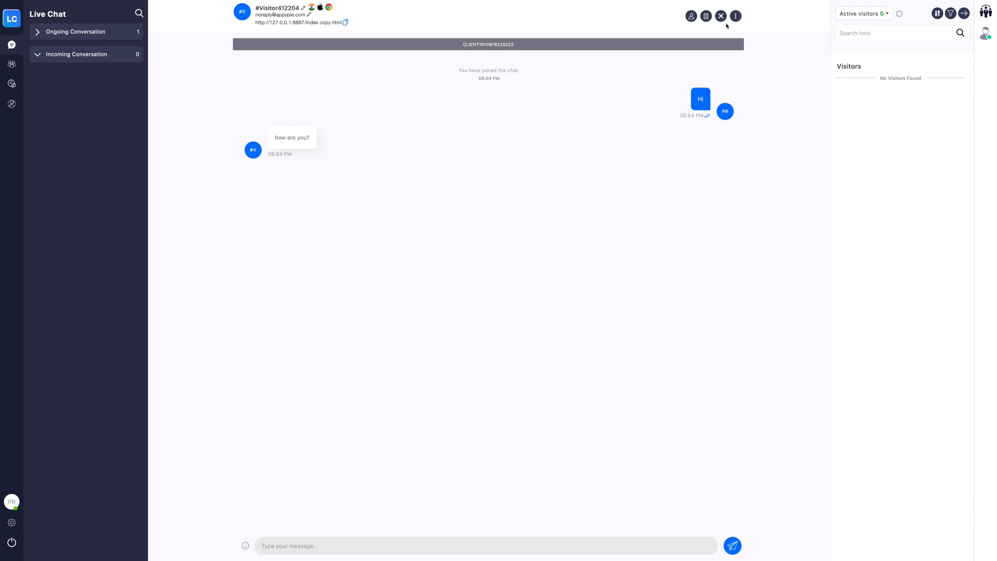
mouse_move(736, 20)
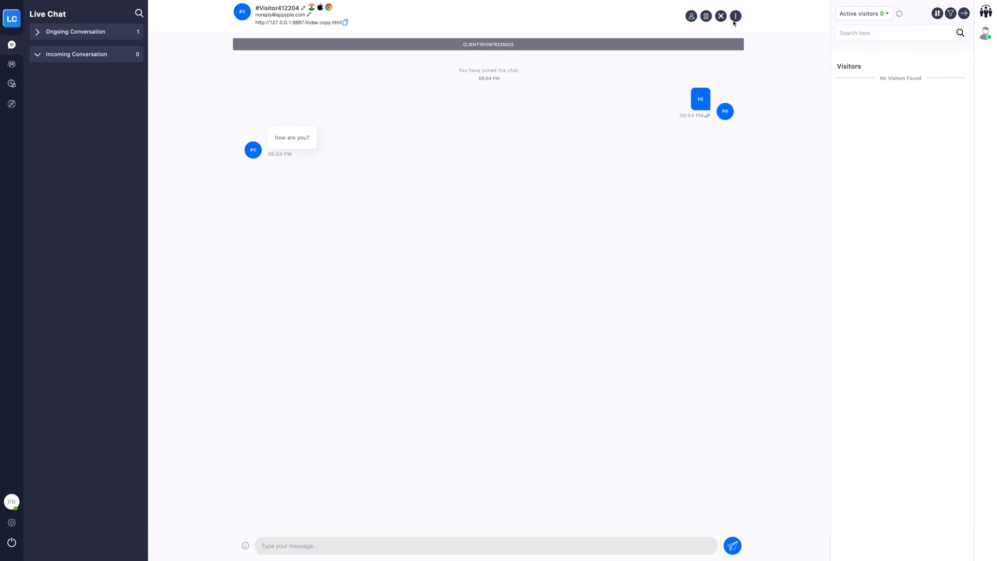
- Show the chat's Transfer, Translate chat and Email transcript options
left_click(736, 16)
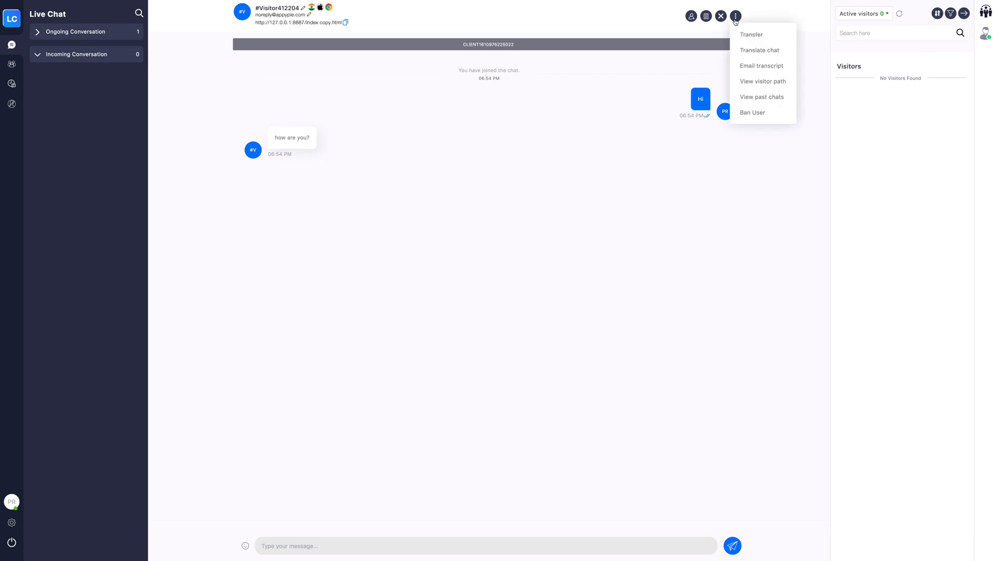
mouse_move(745, 35)
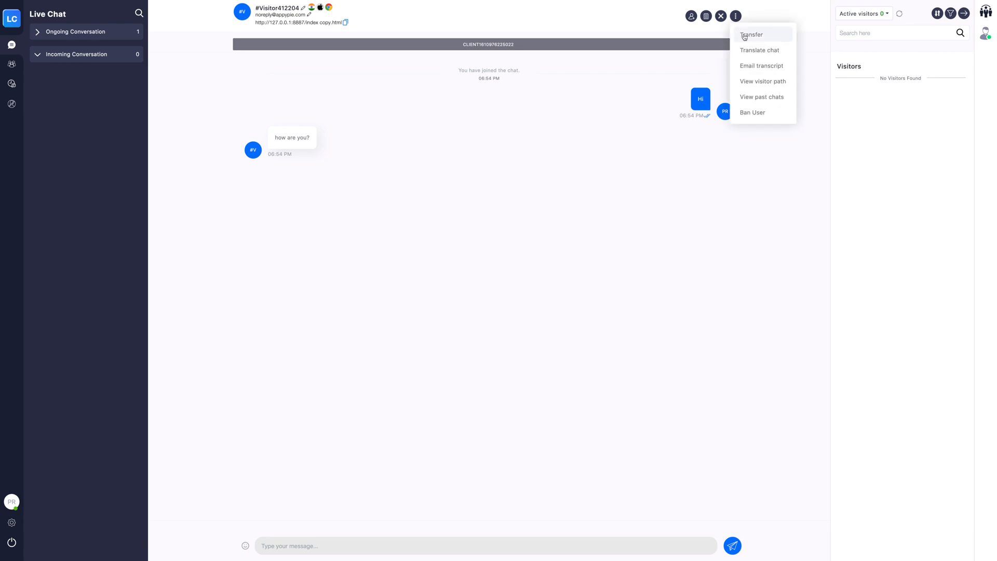
mouse_move(759, 49)
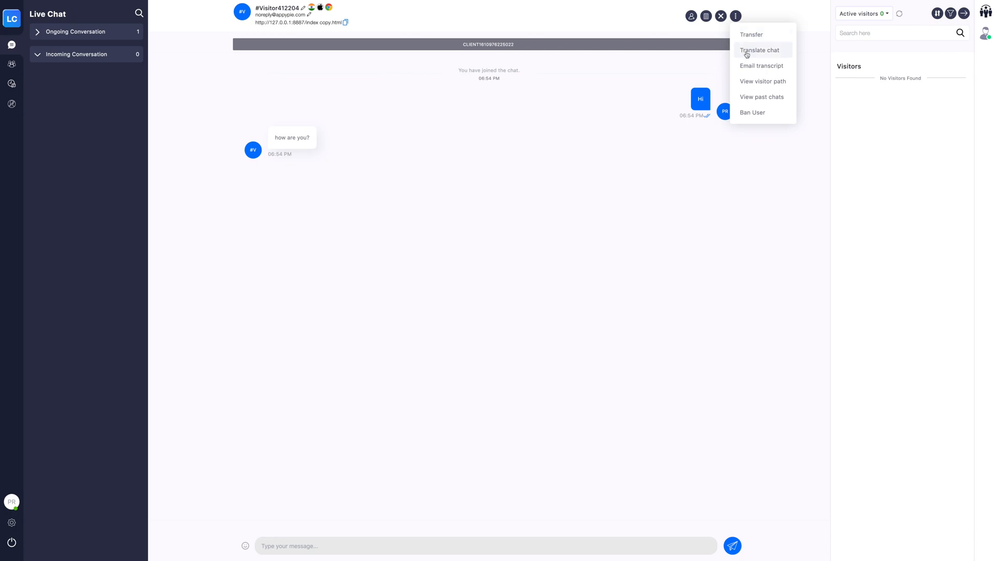
mouse_move(761, 65)
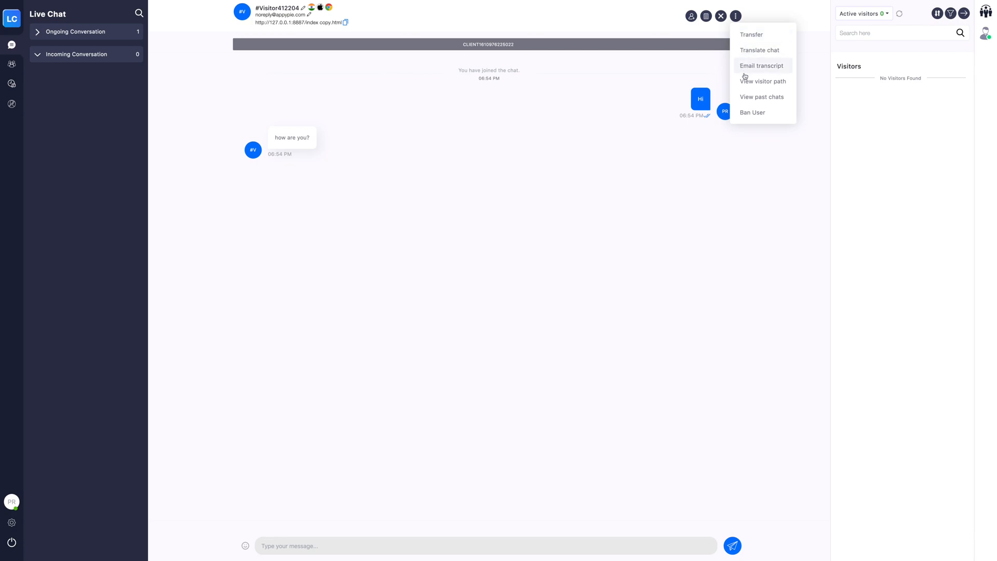